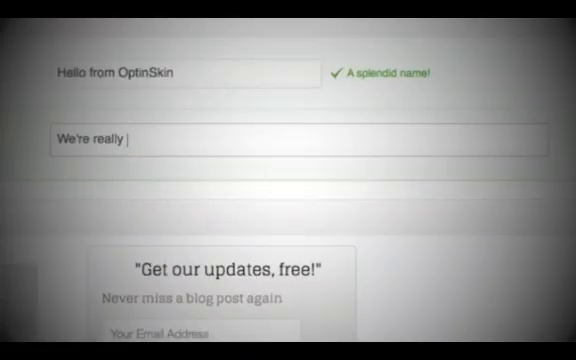
- Finish the skin description with "proud of what we've made!"
{"action": "type", "text": "proud of what we've made!"}
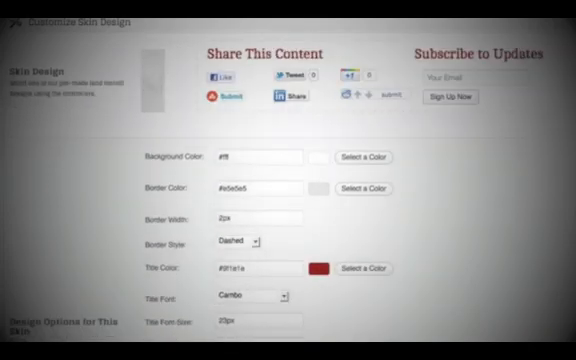
- Cycle the Skin Design thumbnails to the light blue pre-made design
{"action": "left_click", "coordinate": [367, 157]}
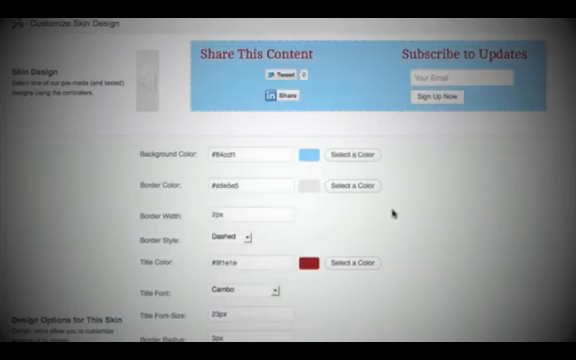
{"action": "left_click", "coordinate": [246, 288]}
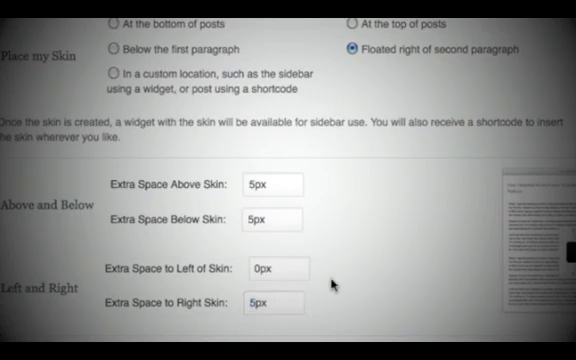
- Scroll down past the skin's placement settings
{"action": "scroll", "scroll_direction": "down", "scroll_amount": 3}
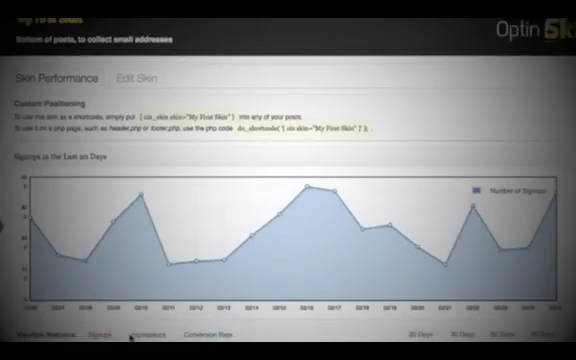
- Switch the performance chart to a different statistic
{"action": "left_click", "coordinate": [132, 330]}
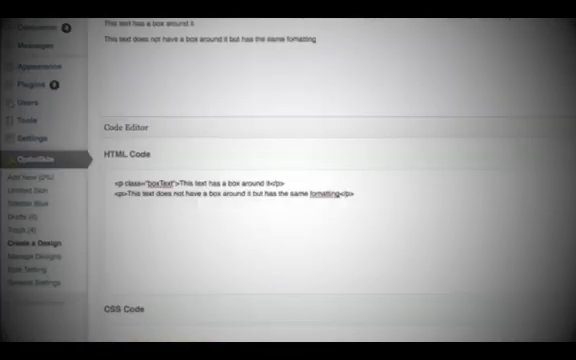
{"action": "scroll", "scroll_direction": "down", "scroll_amount": 3}
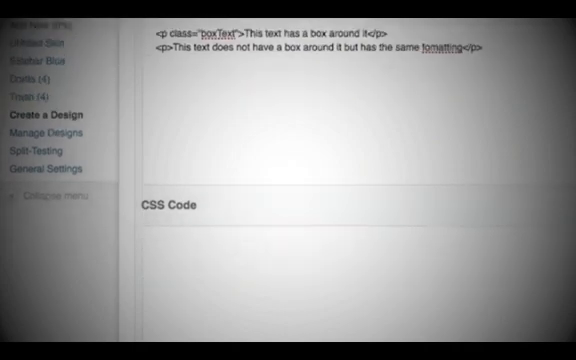
{"action": "scroll", "scroll_direction": "down", "scroll_amount": 3}
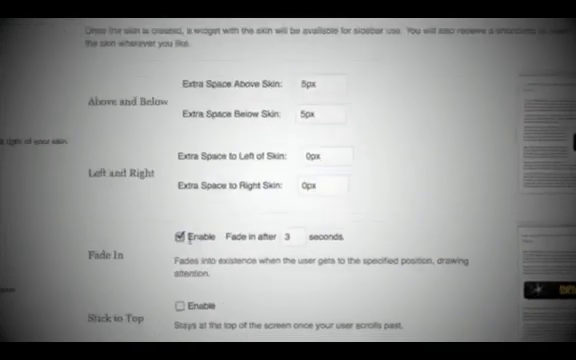
- Enter "optinskin" as the Clickbank username in the affiliate settings
{"action": "scroll", "scroll_direction": "down", "scroll_amount": 3}
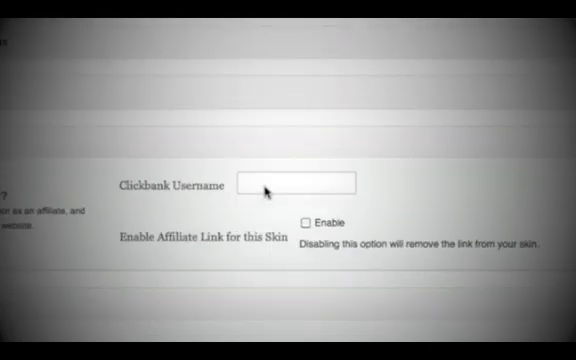
{"action": "type", "text": "optinskin"}
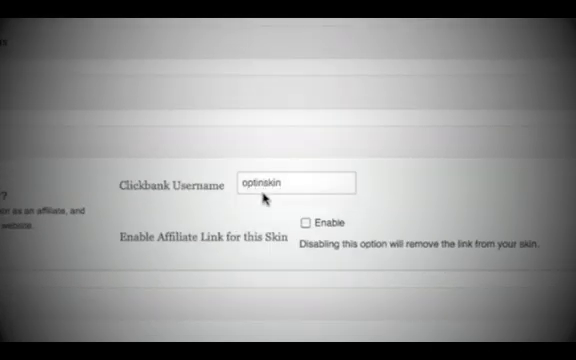